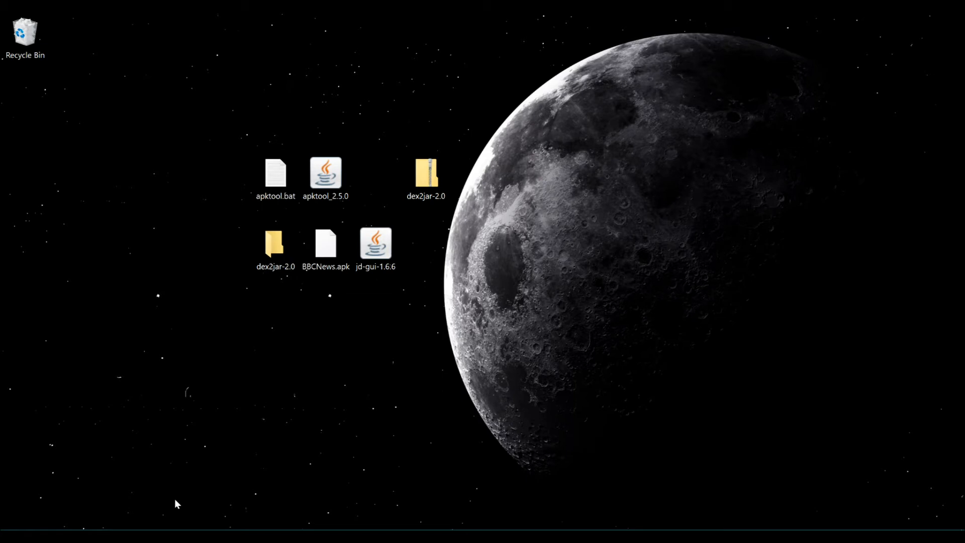
mouse_move(371, 310)
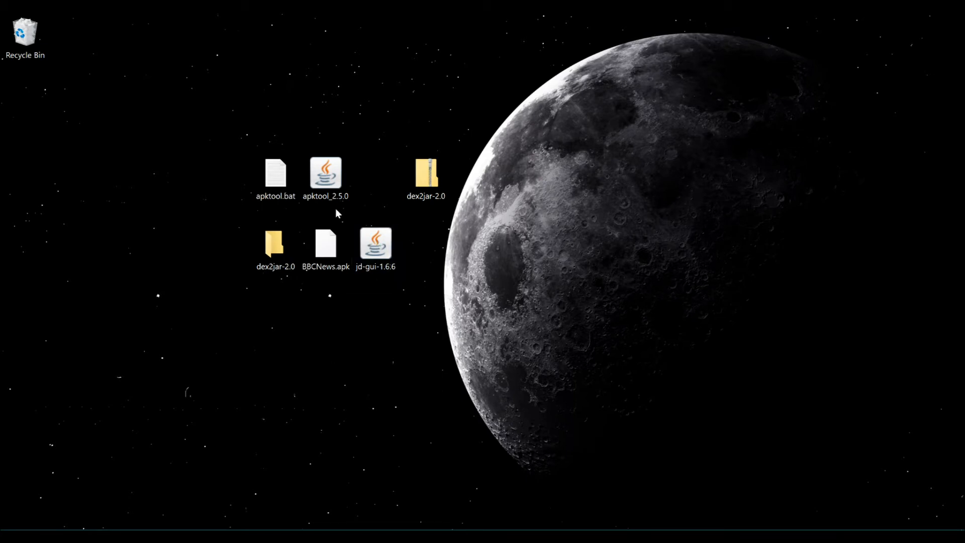
Step: Enter the dex2jar-2.0 folder beside the apktool 2.5.0 jar
left_click(325, 173)
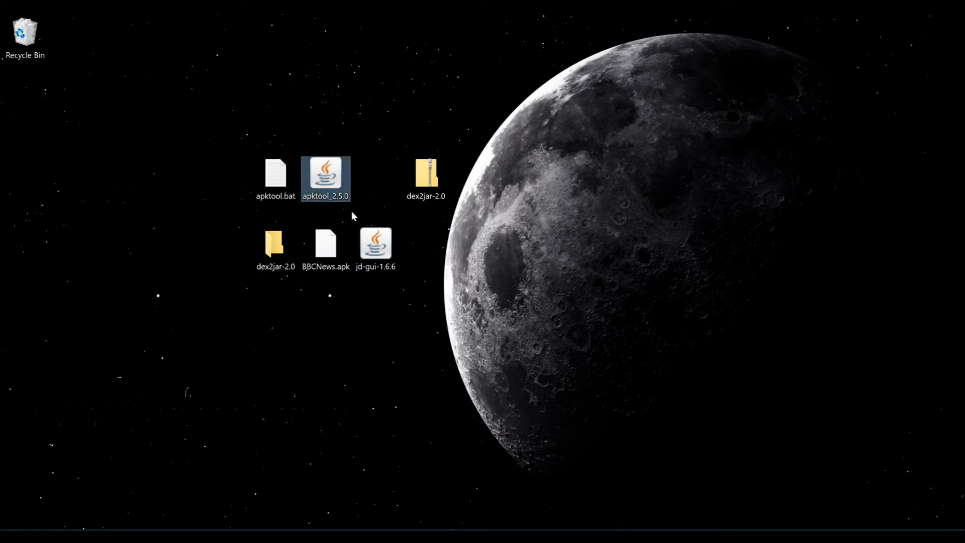
left_click(275, 245)
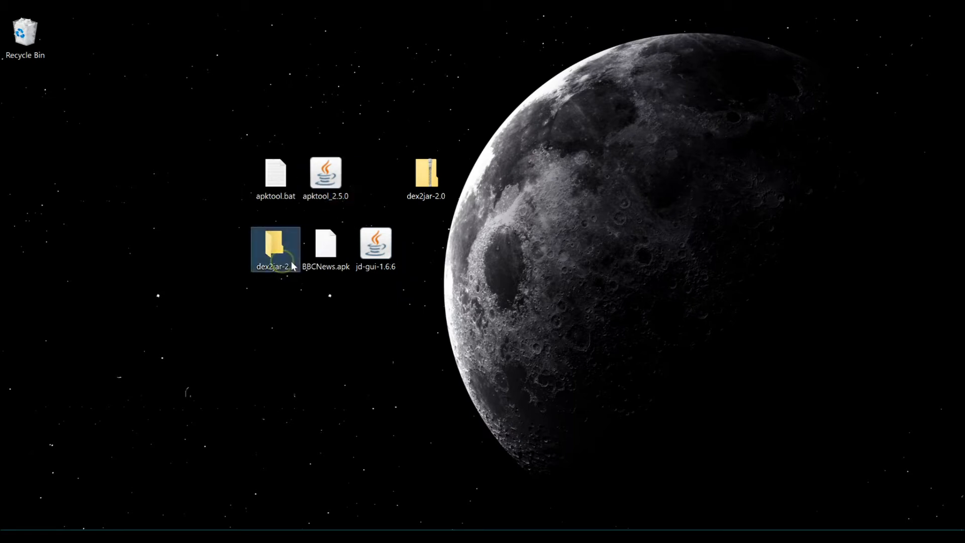
left_click(326, 243)
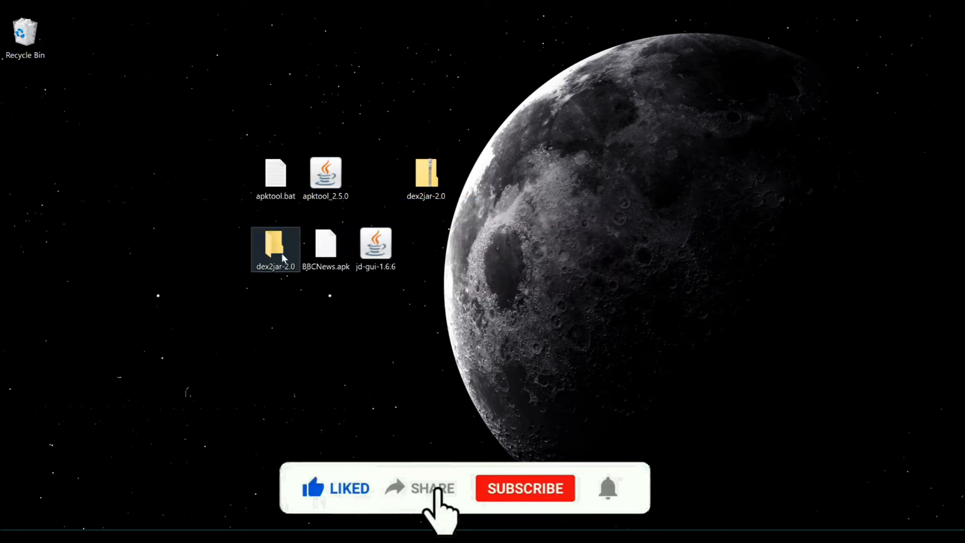
double_click(276, 246)
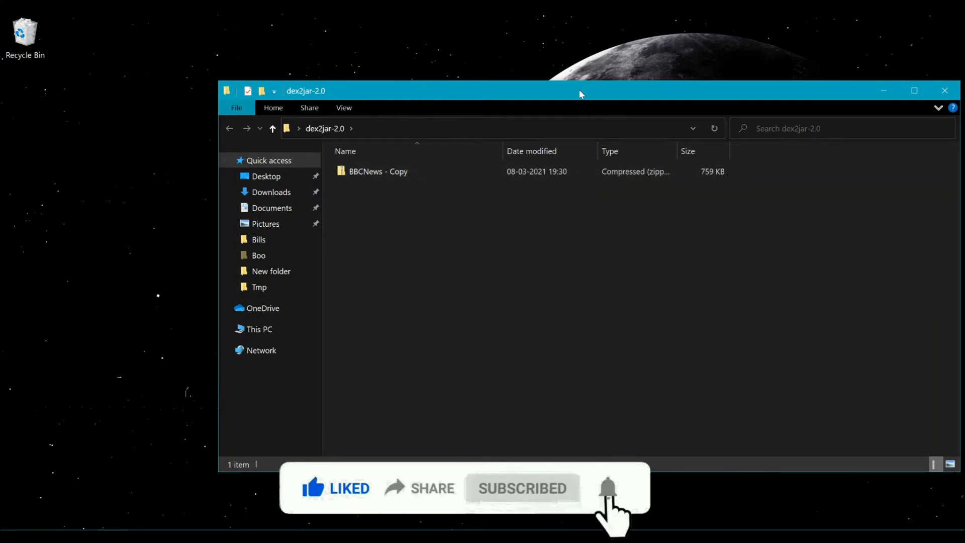
Step: Move the window aside and enter the inner dex2jar-2.0 tools folder with lib and d2j scripts
left_click_drag(579, 90, 713, 34)
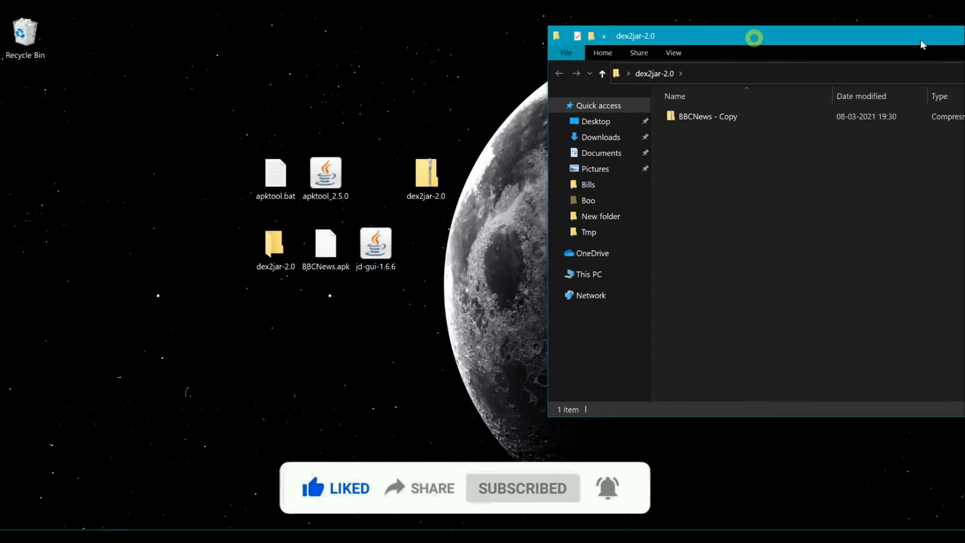
left_click(426, 175)
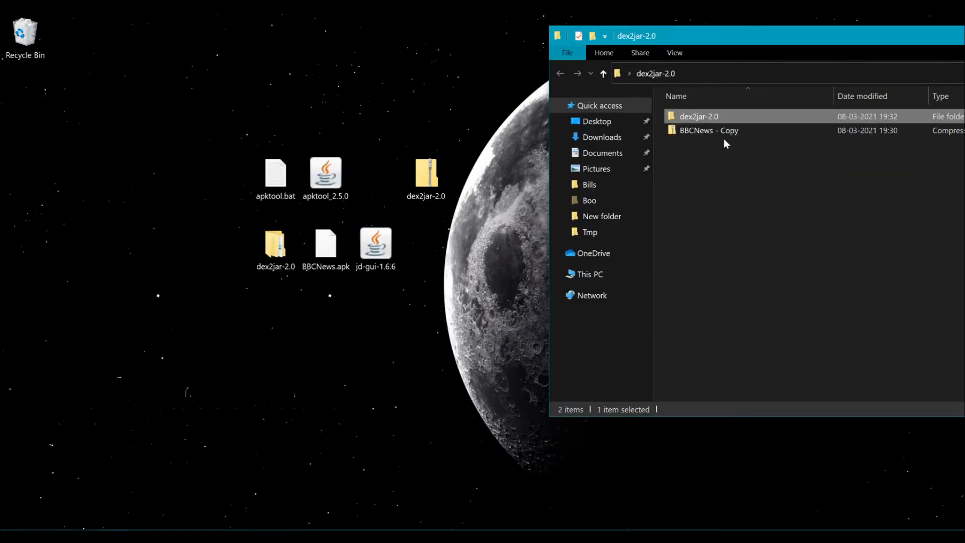
double_click(709, 129)
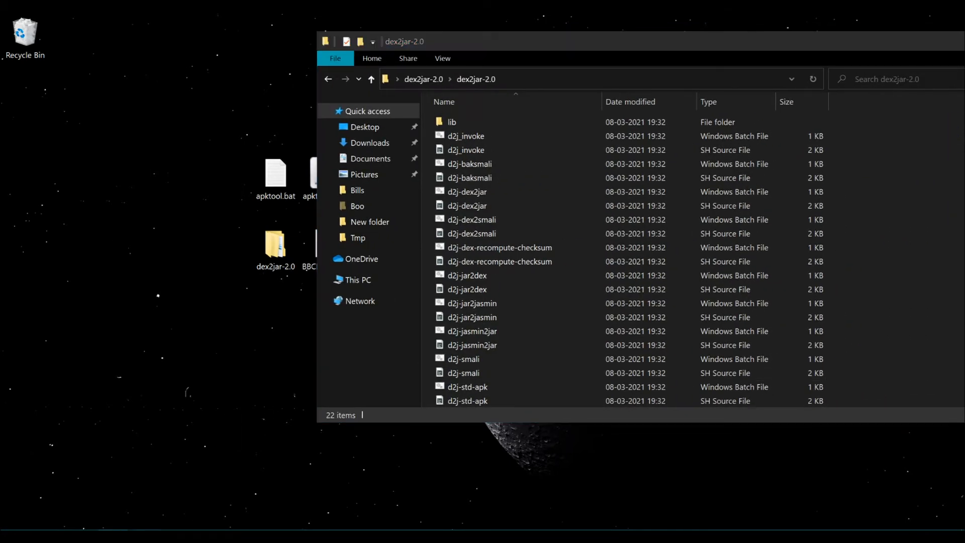
Step: In PowerShell, cd into Desktop\dex2jar-2.0\dex2jar-2.0 and run the d2j script on classes.dex
type("cd")
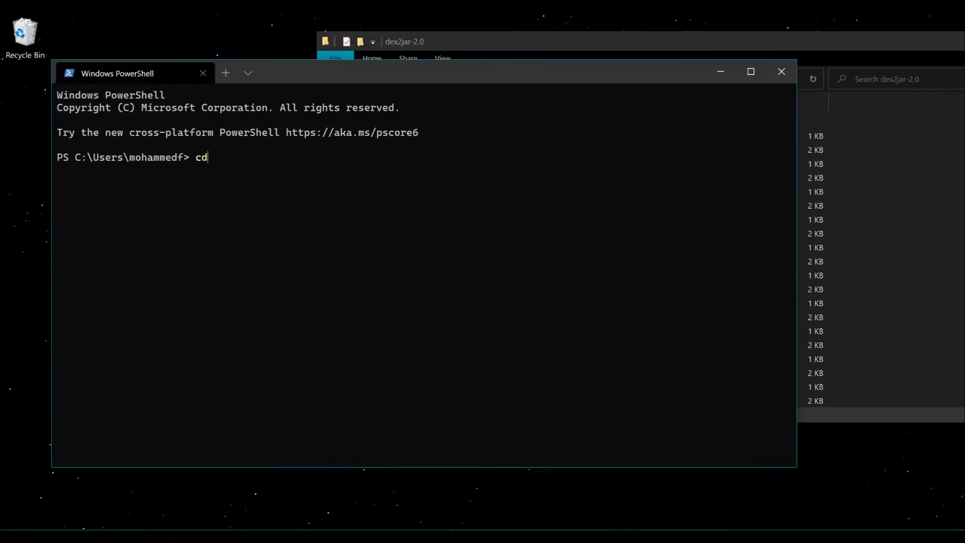
type(".\\Desktop\\dex2jar-2.0\\dex2jar-2.0\\")
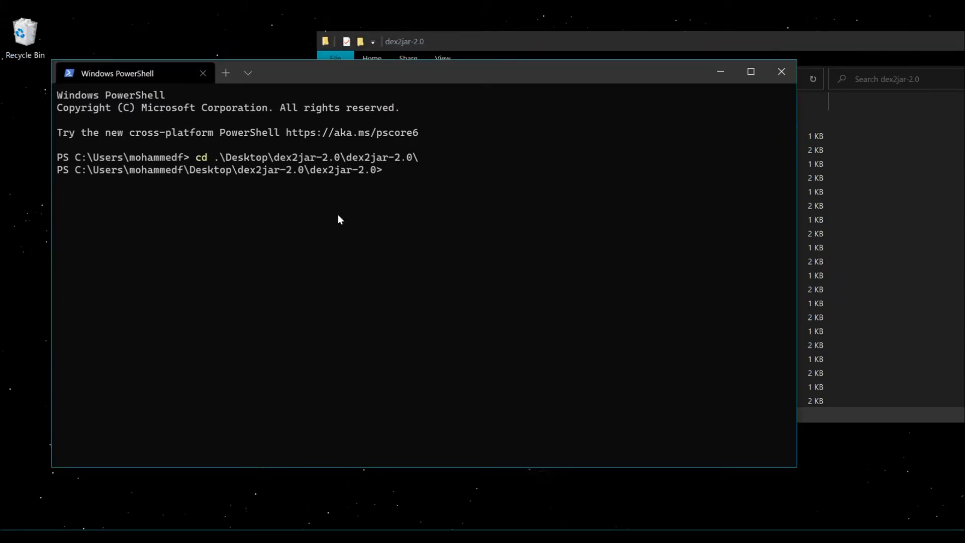
type("d")
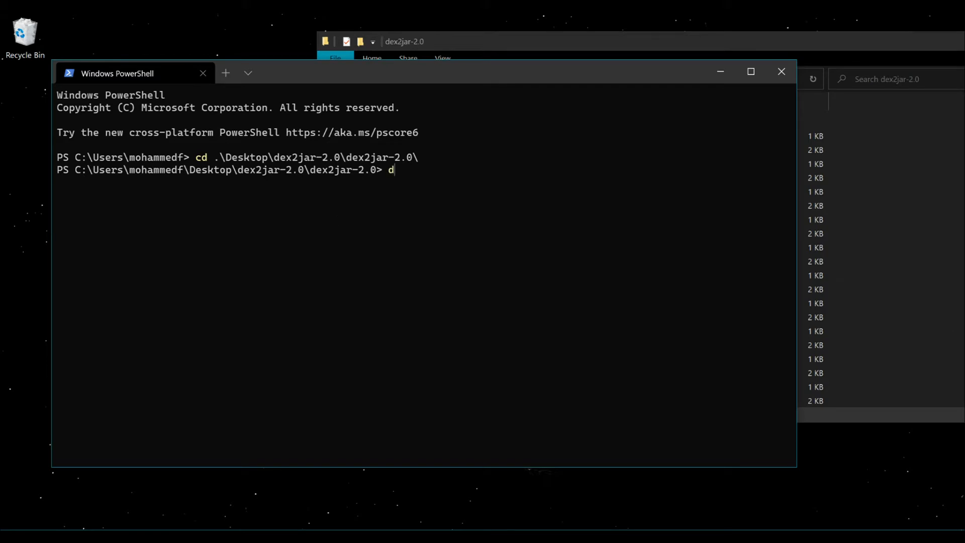
type("\\d2j-baksmali.sh")
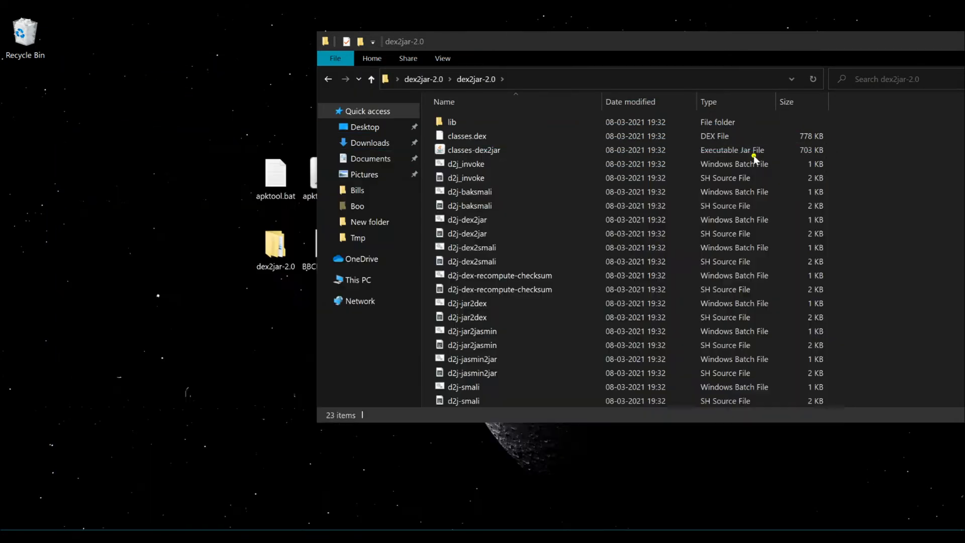
Step: Note the new classes-dex2jar jar and launch jd-gui-1.6.6
left_click(473, 150)
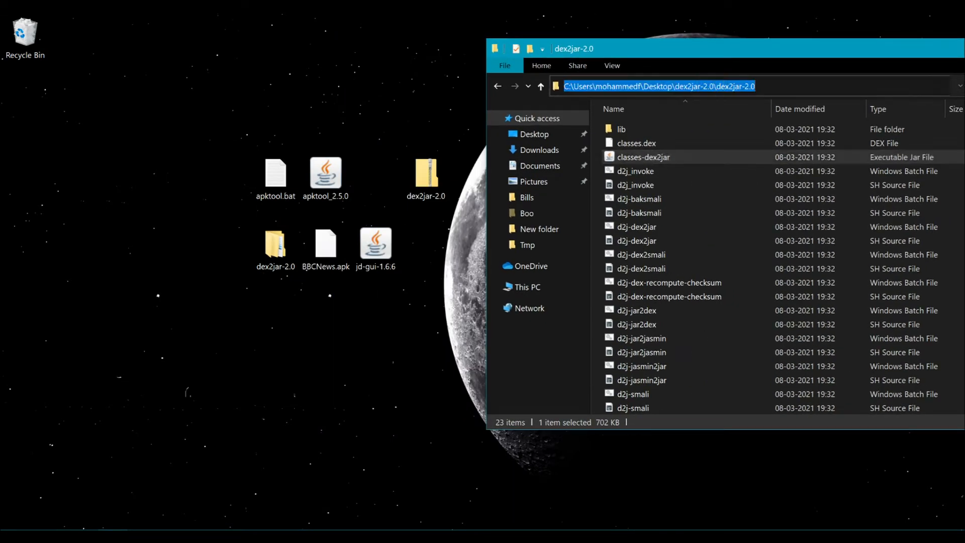
double_click(375, 242)
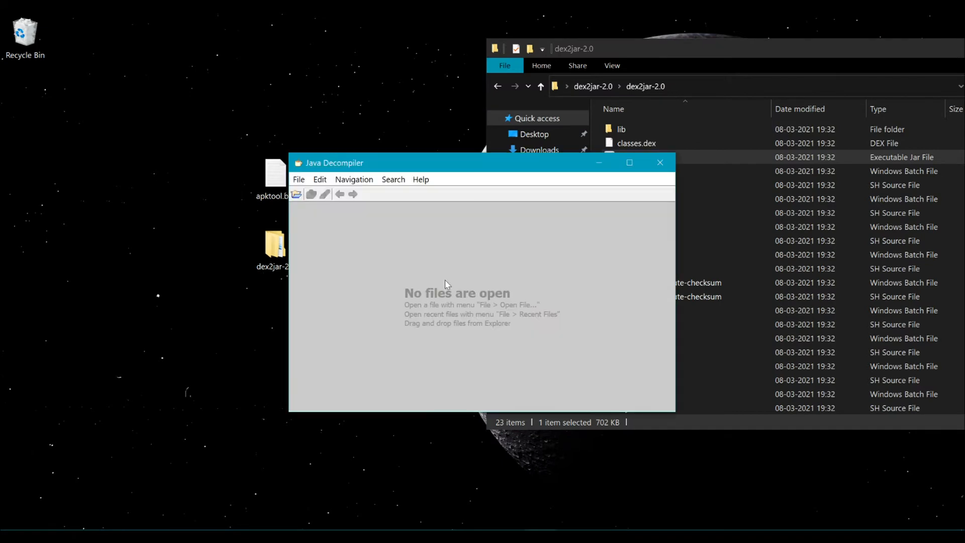
Step: Load classes-dex2jar.jar in JD-GUI and view the decompiled BBCBeacon class
left_click(296, 194)
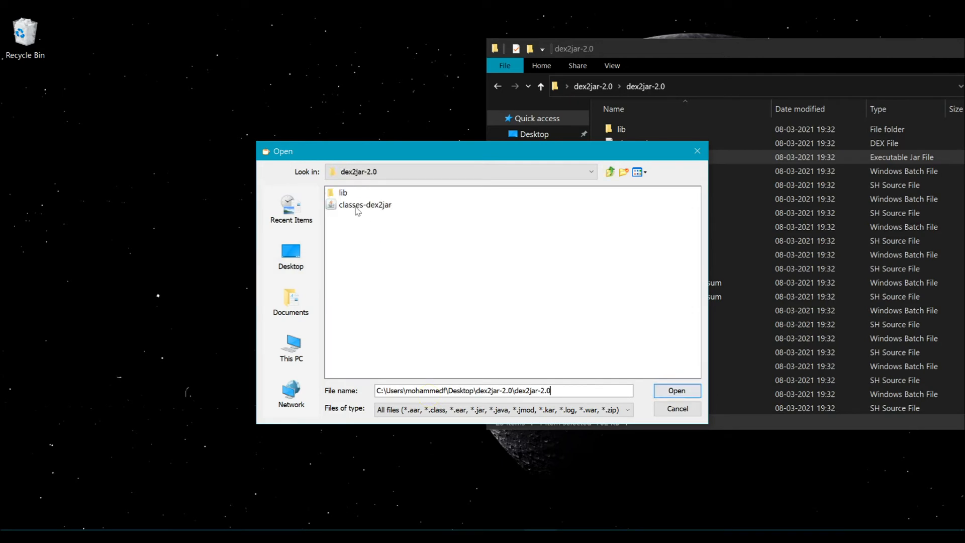
left_click(676, 390)
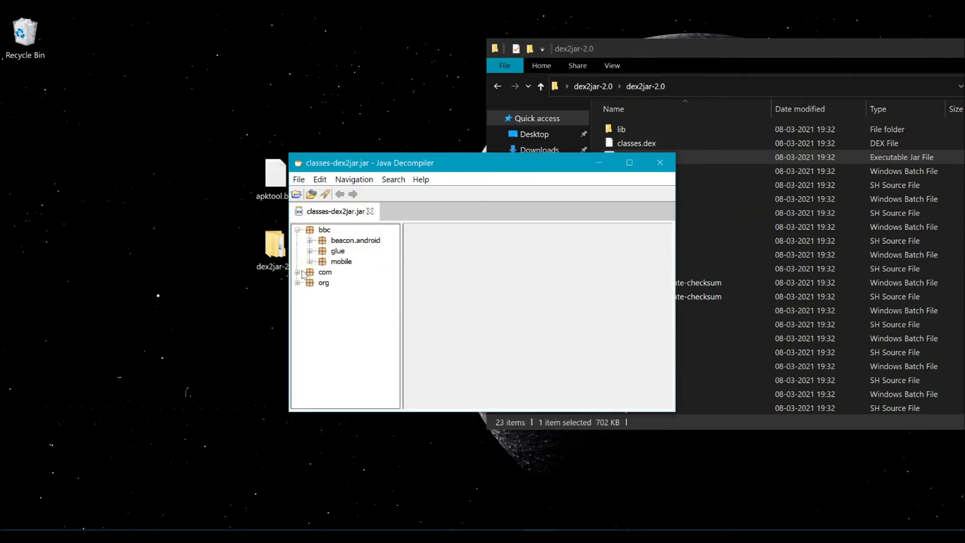
left_click(301, 272)
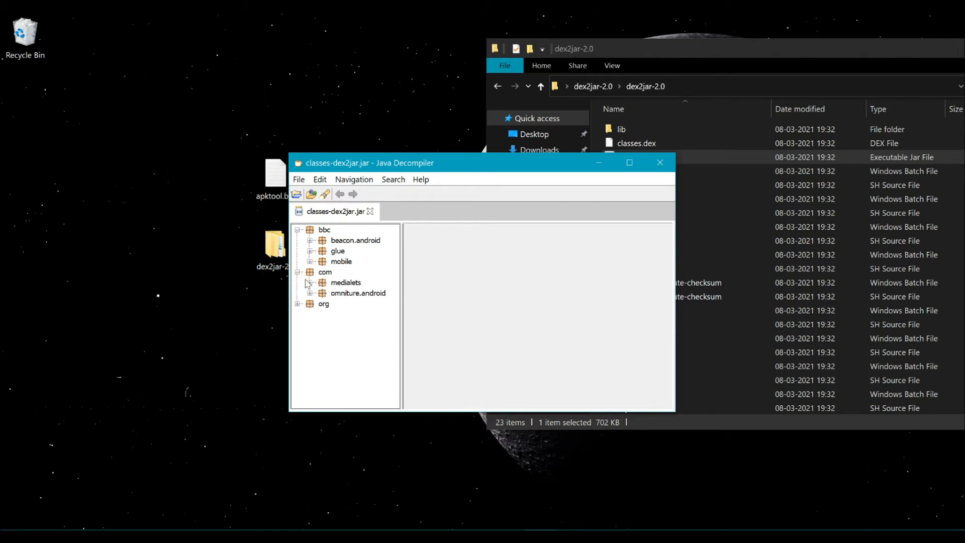
left_click(309, 282)
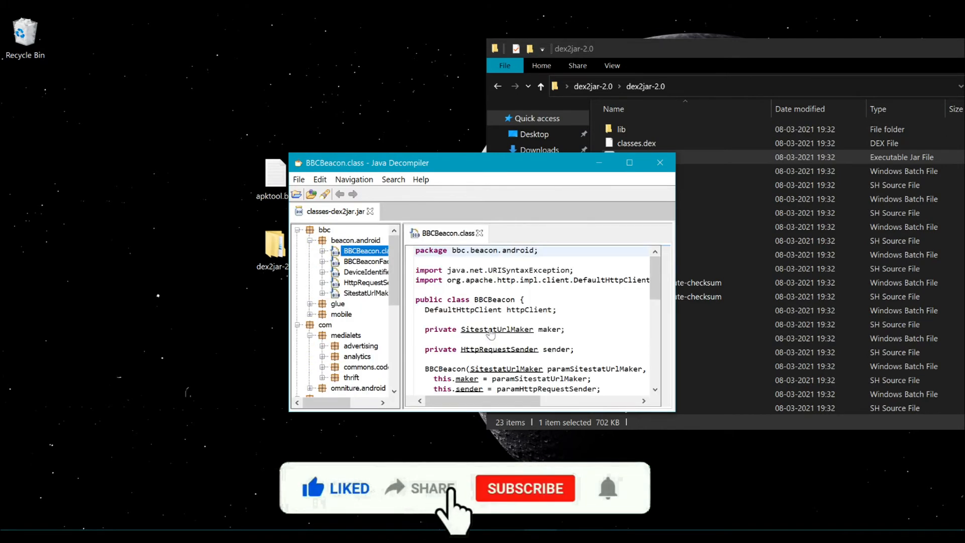
Step: Run apktool.bat on BBCNews.apk to decode it into a BBCNews desktop folder
left_click(524, 488)
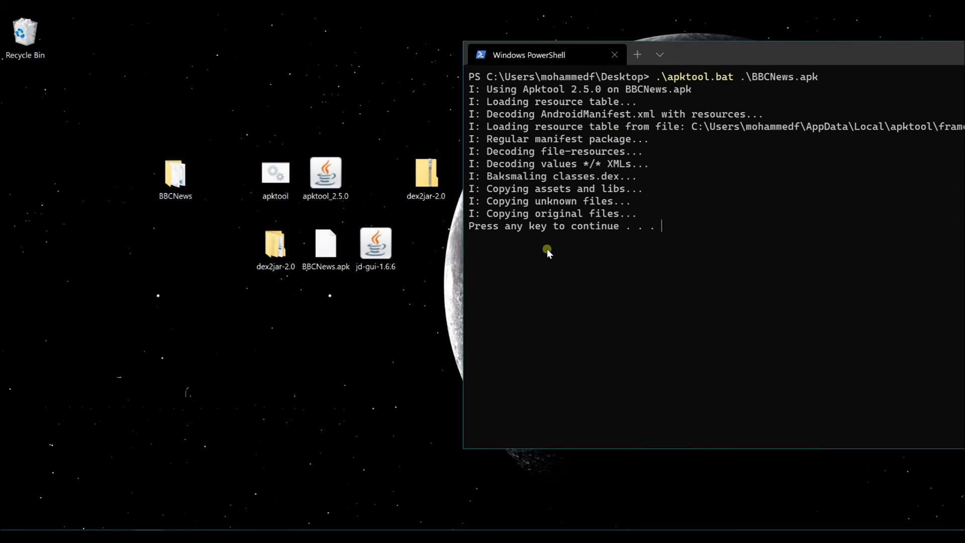
key("enter")
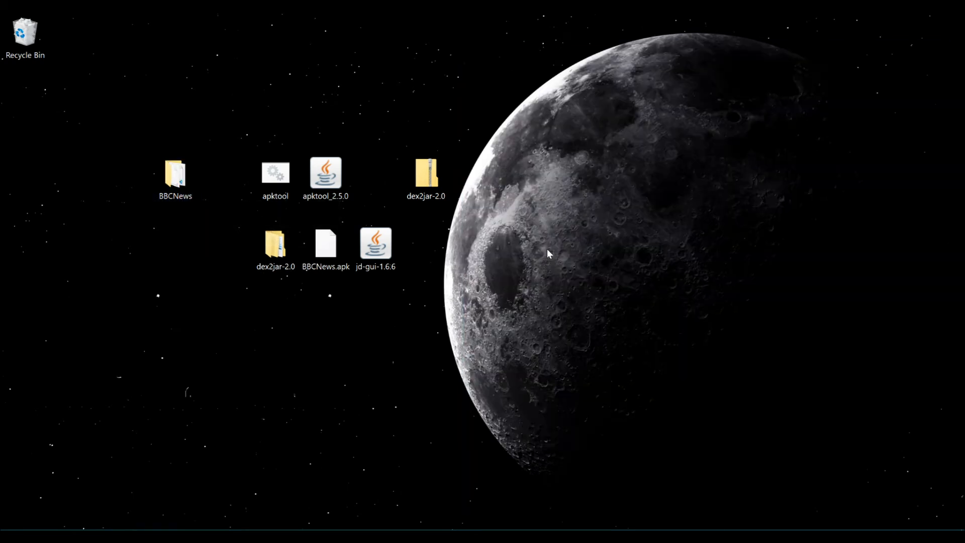
Step: Browse the decoded BBCNews folder, peeking into assets and returning
double_click(173, 172)
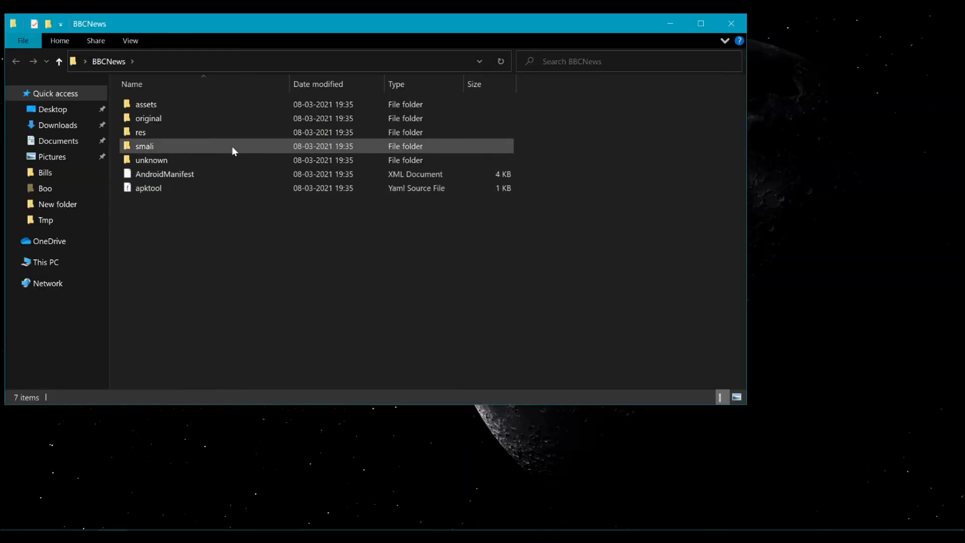
double_click(145, 104)
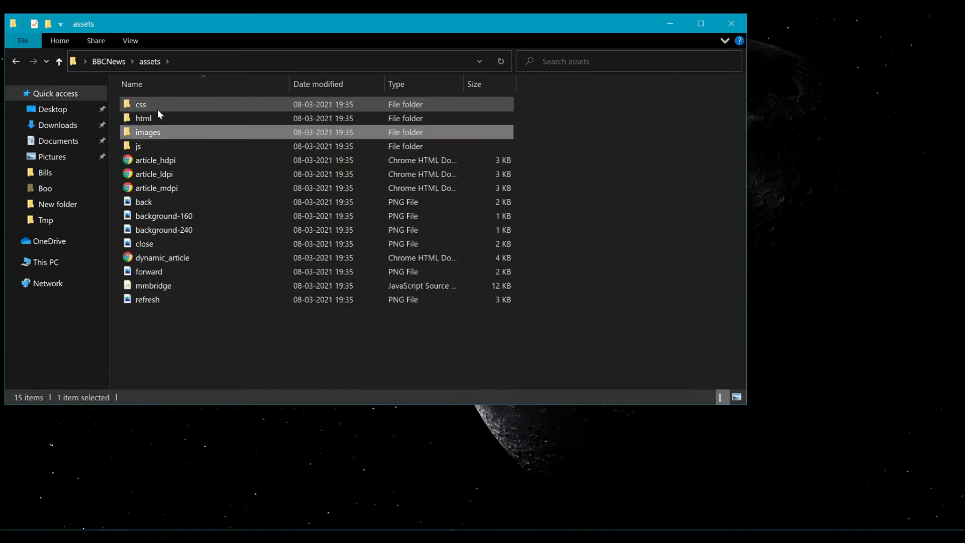
left_click(141, 104)
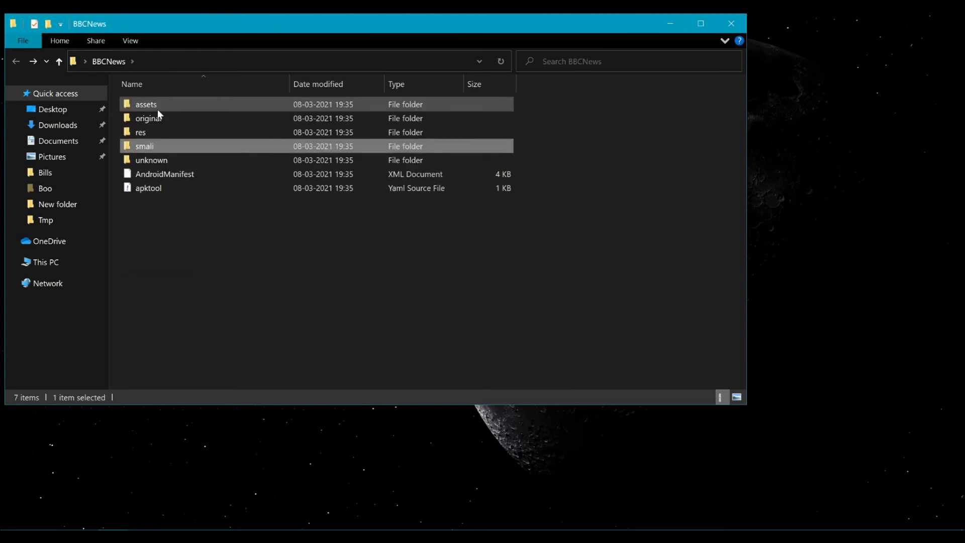
Step: Open AndroidManifest from the BBCNews folder with Notepad
left_click(149, 119)
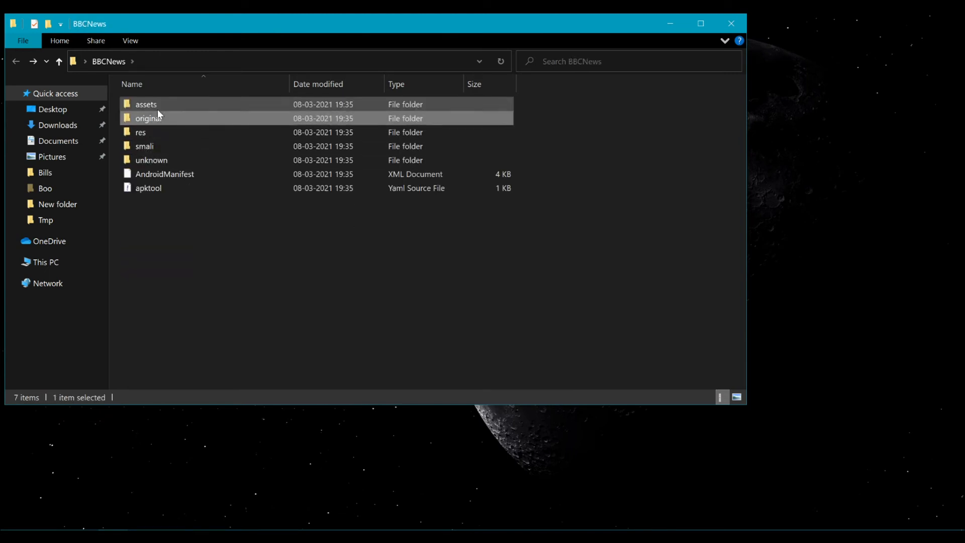
left_click(148, 188)
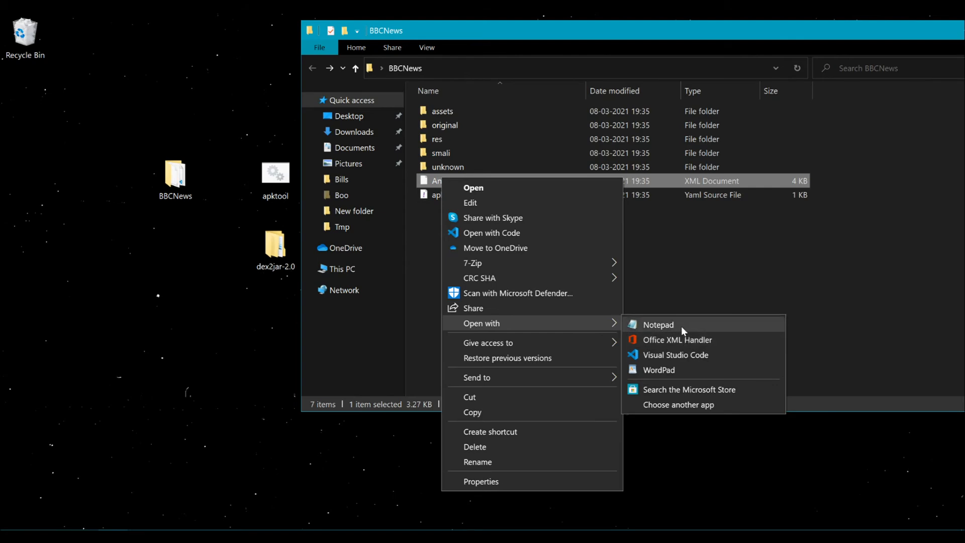
left_click(657, 324)
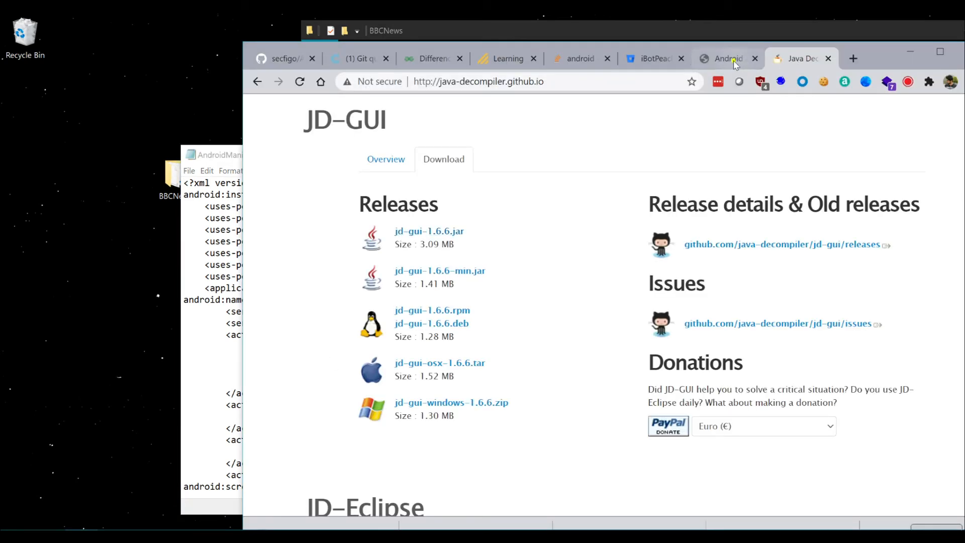
Step: On decompileandroid.com, choose BBCNews.apk from the Desktop as the file to upload
left_click(725, 59)
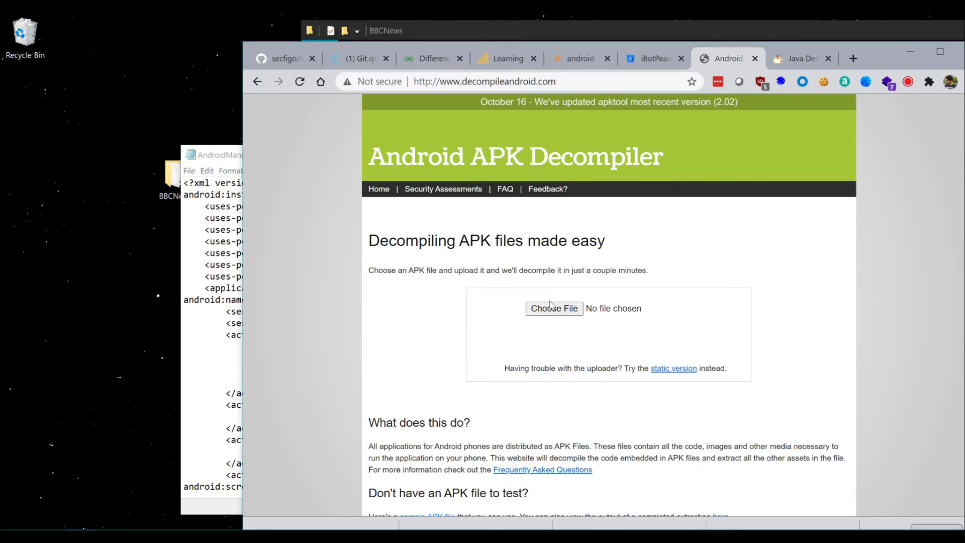
left_click(553, 307)
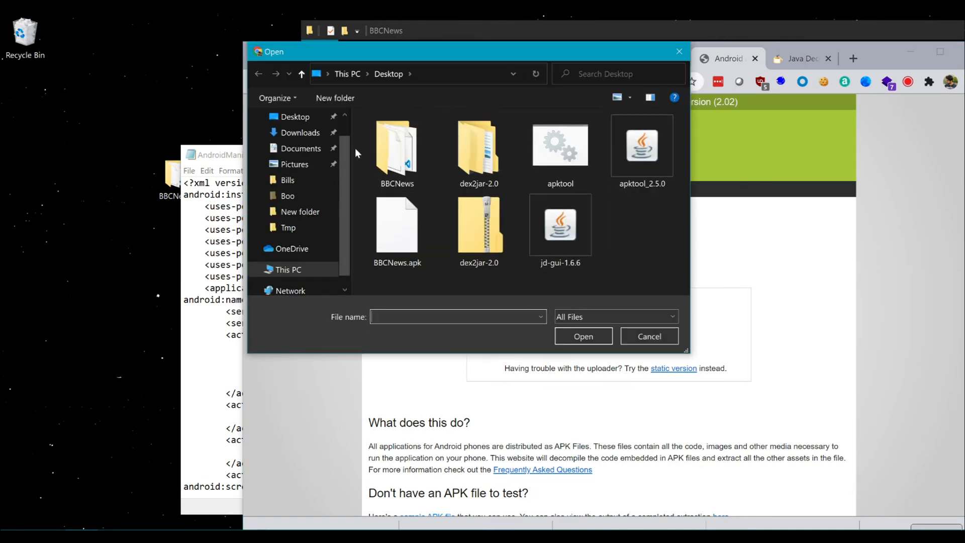
left_click(559, 148)
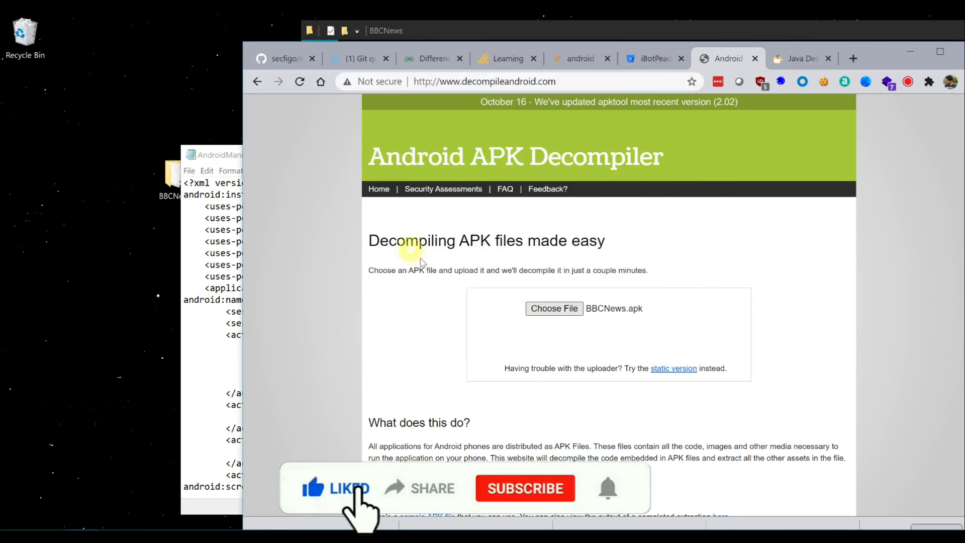
scroll("down", 3)
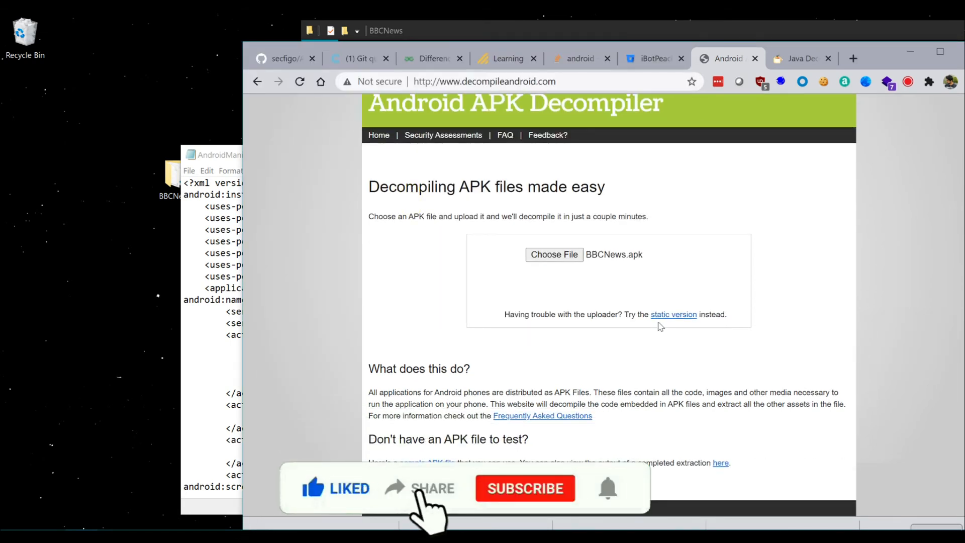